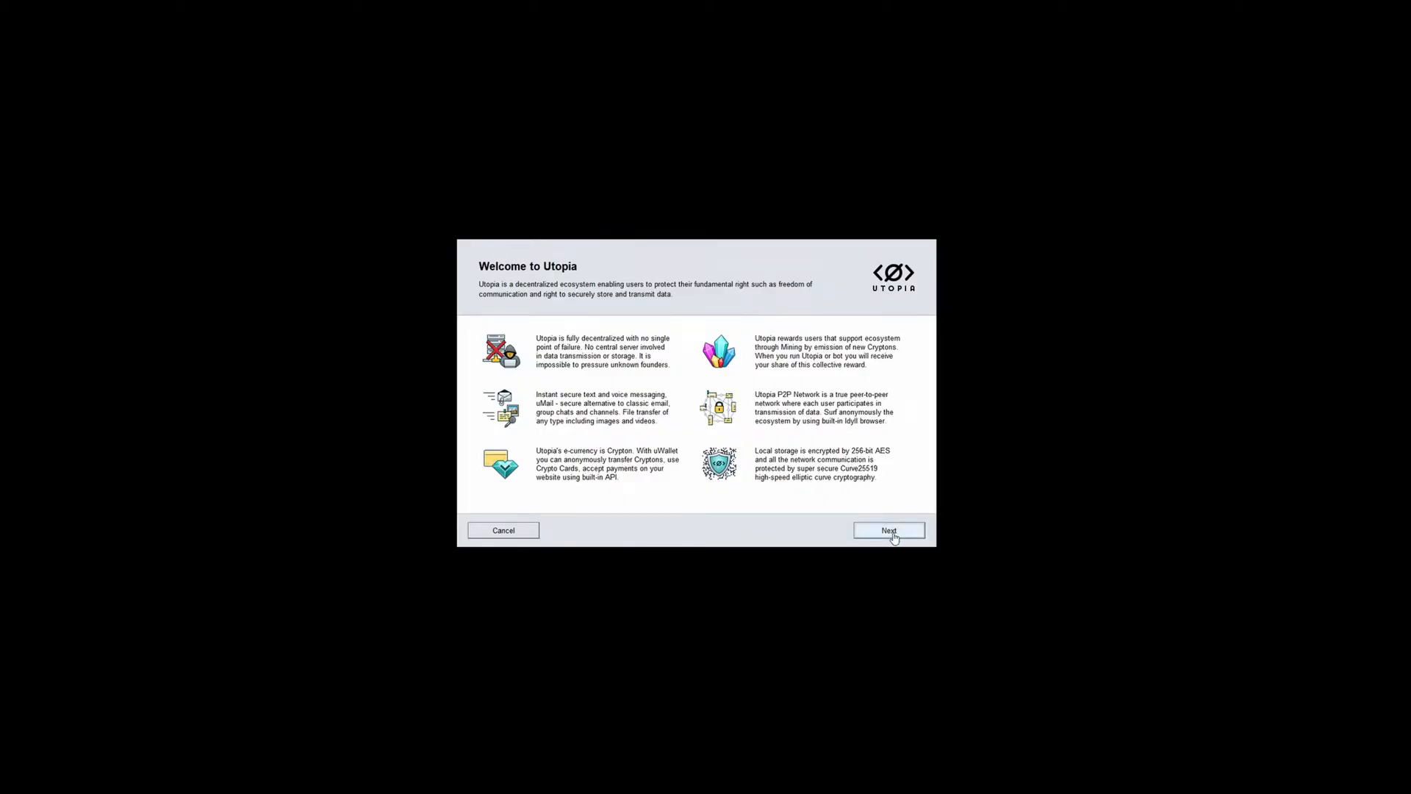
Step: Leave the welcome screen and enter the nickname 'Tutorials'
{"action": "left_click", "coordinate": [888, 530]}
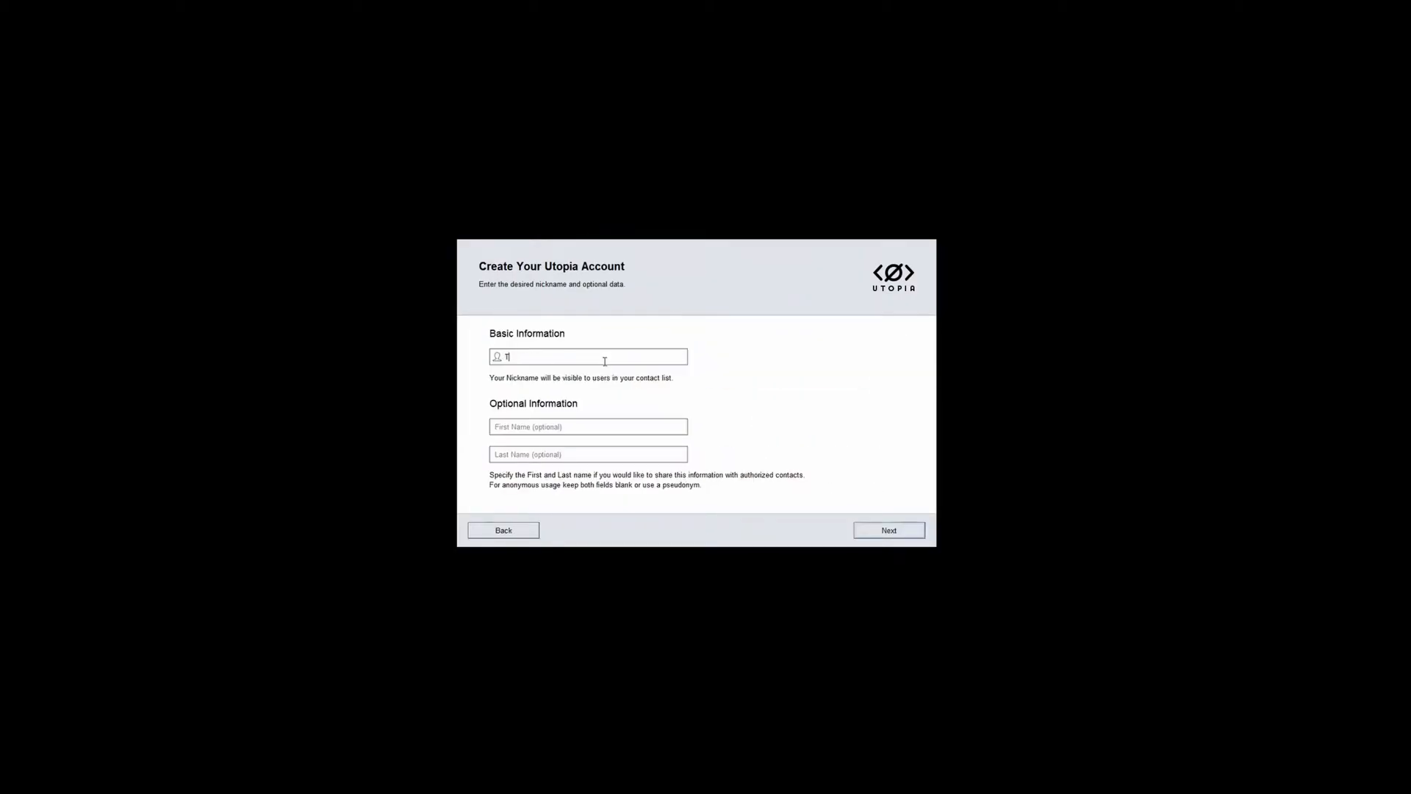
{"action": "type", "text": "Tutor"}
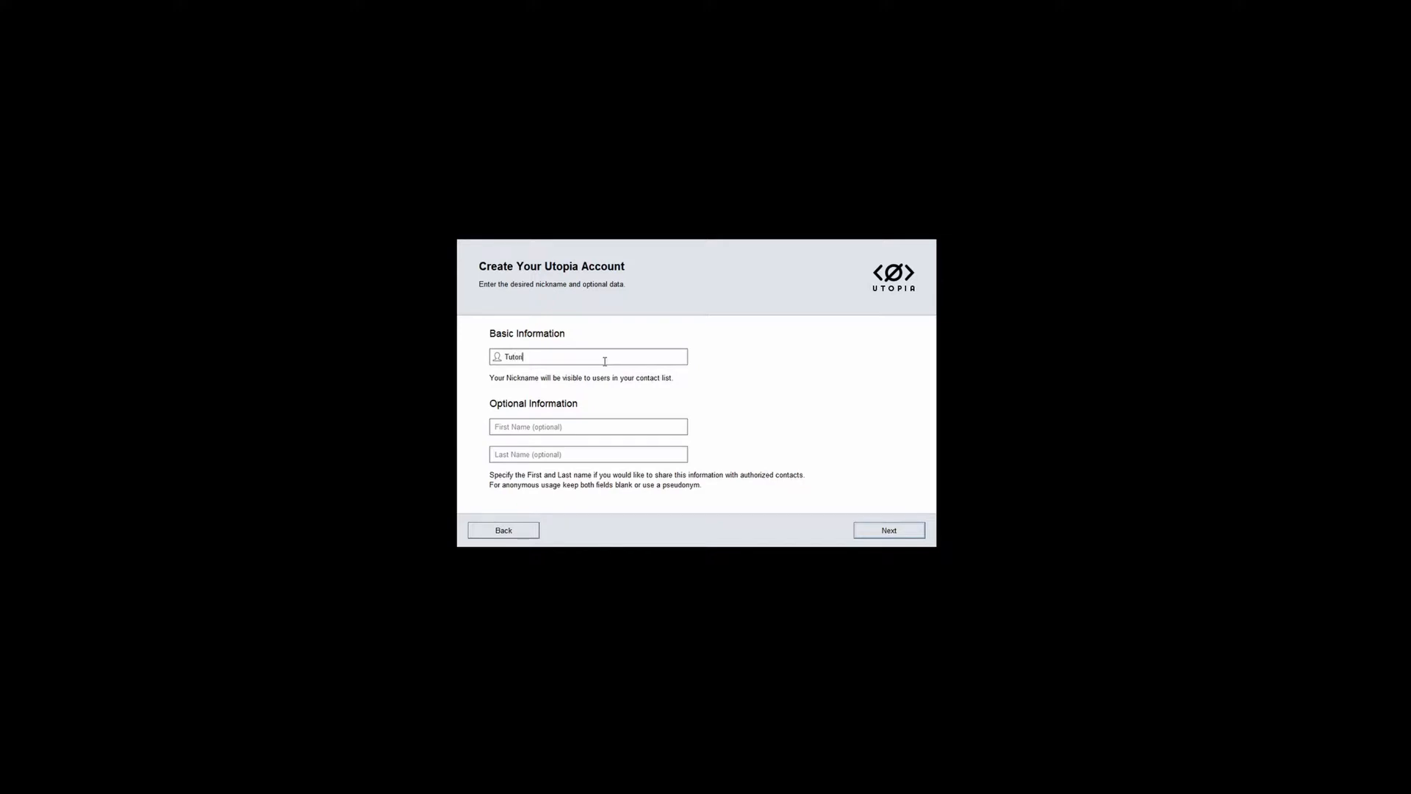
{"action": "type", "text": "ials"}
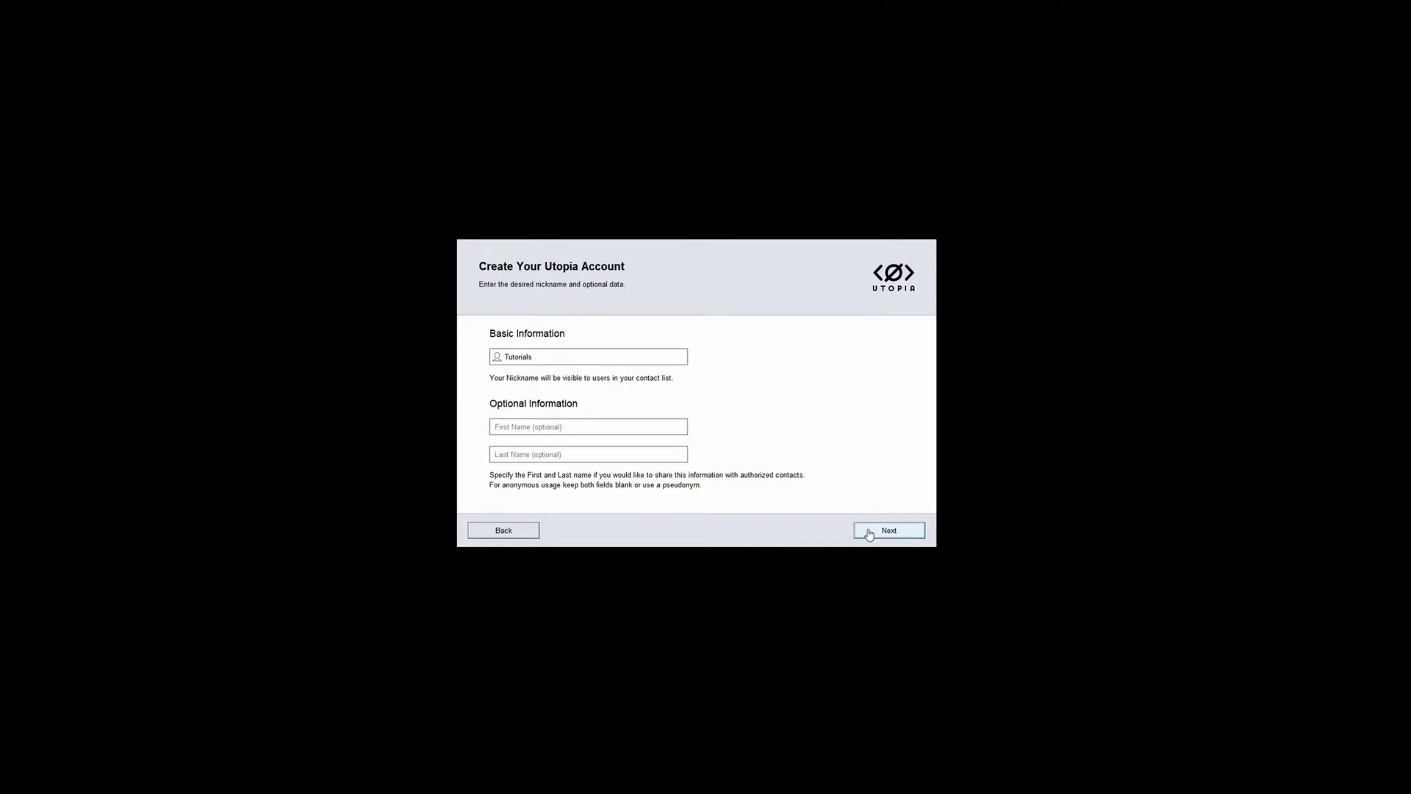
Step: Move to the encrypted container step and enter and confirm a strong password
{"action": "left_click", "coordinate": [888, 530]}
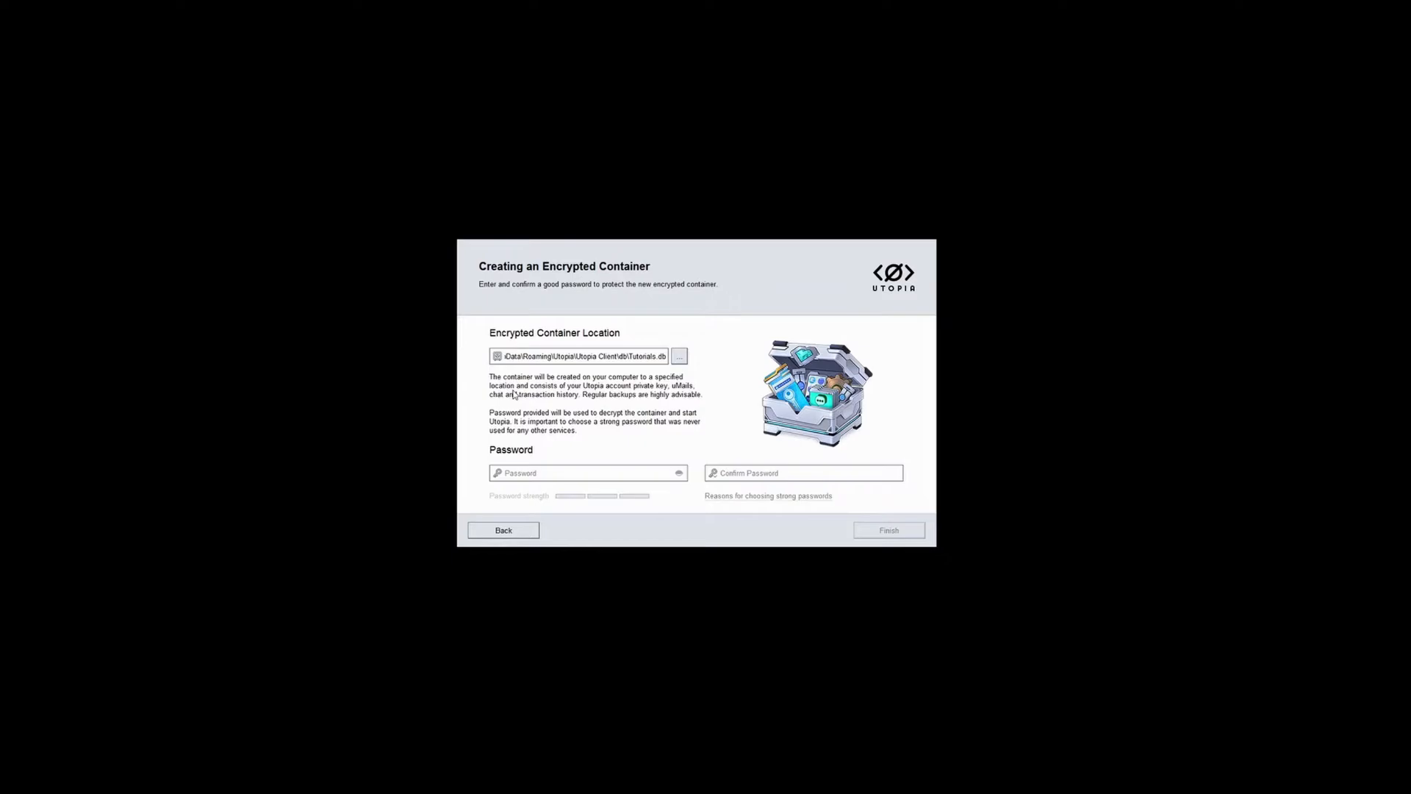
{"action": "mouse_move", "coordinate": [531, 471]}
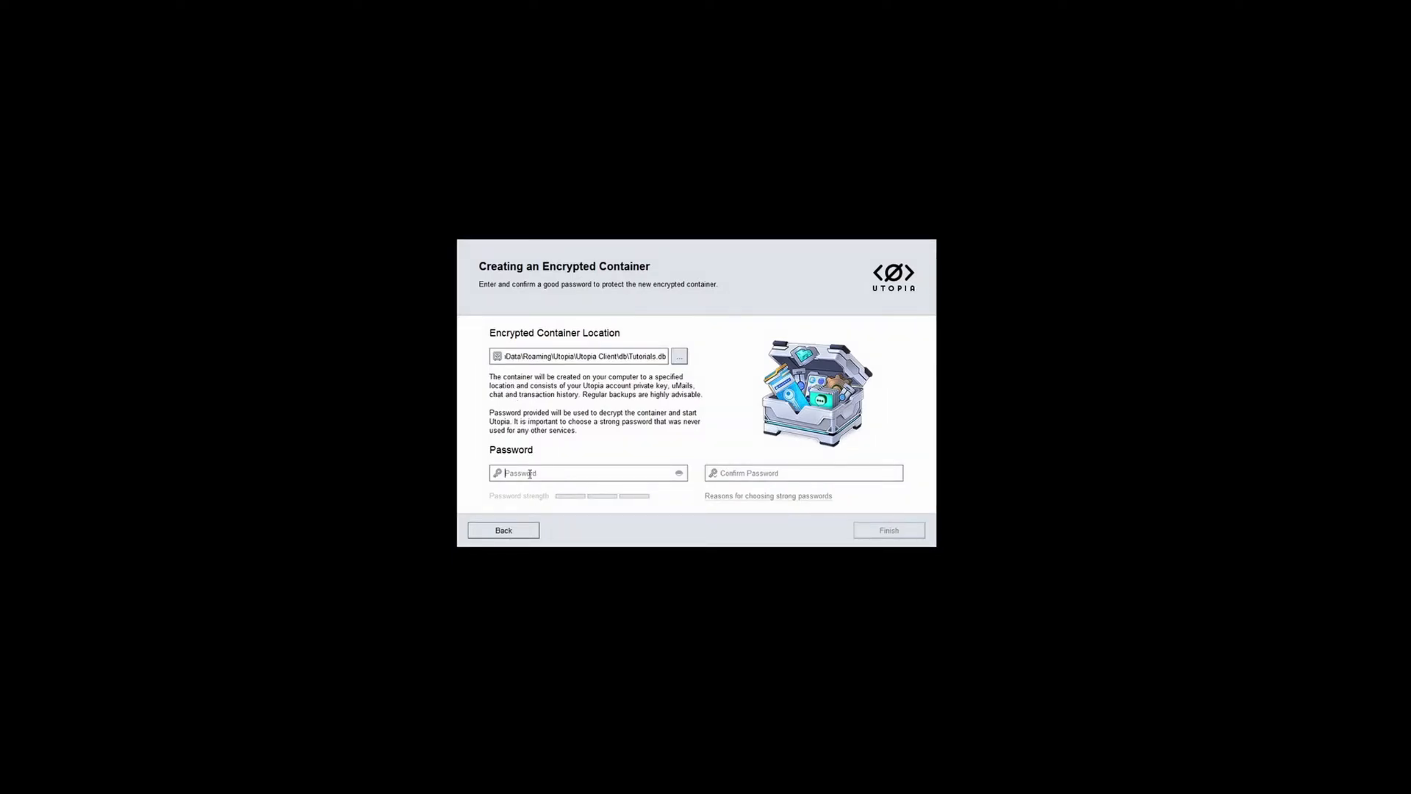
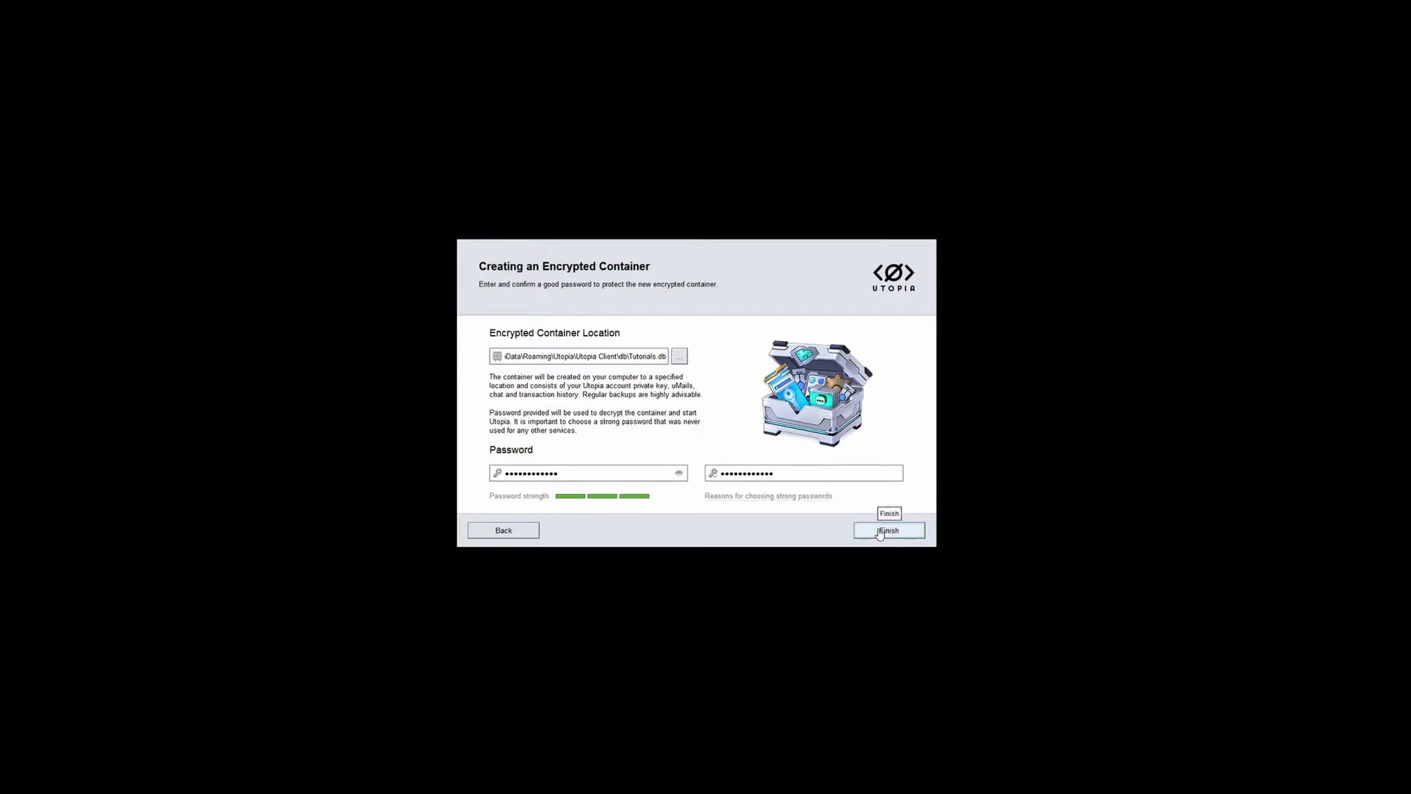
Step: Finish account creation to open the dashboard and welcome guide with the public key
{"action": "left_click", "coordinate": [889, 530]}
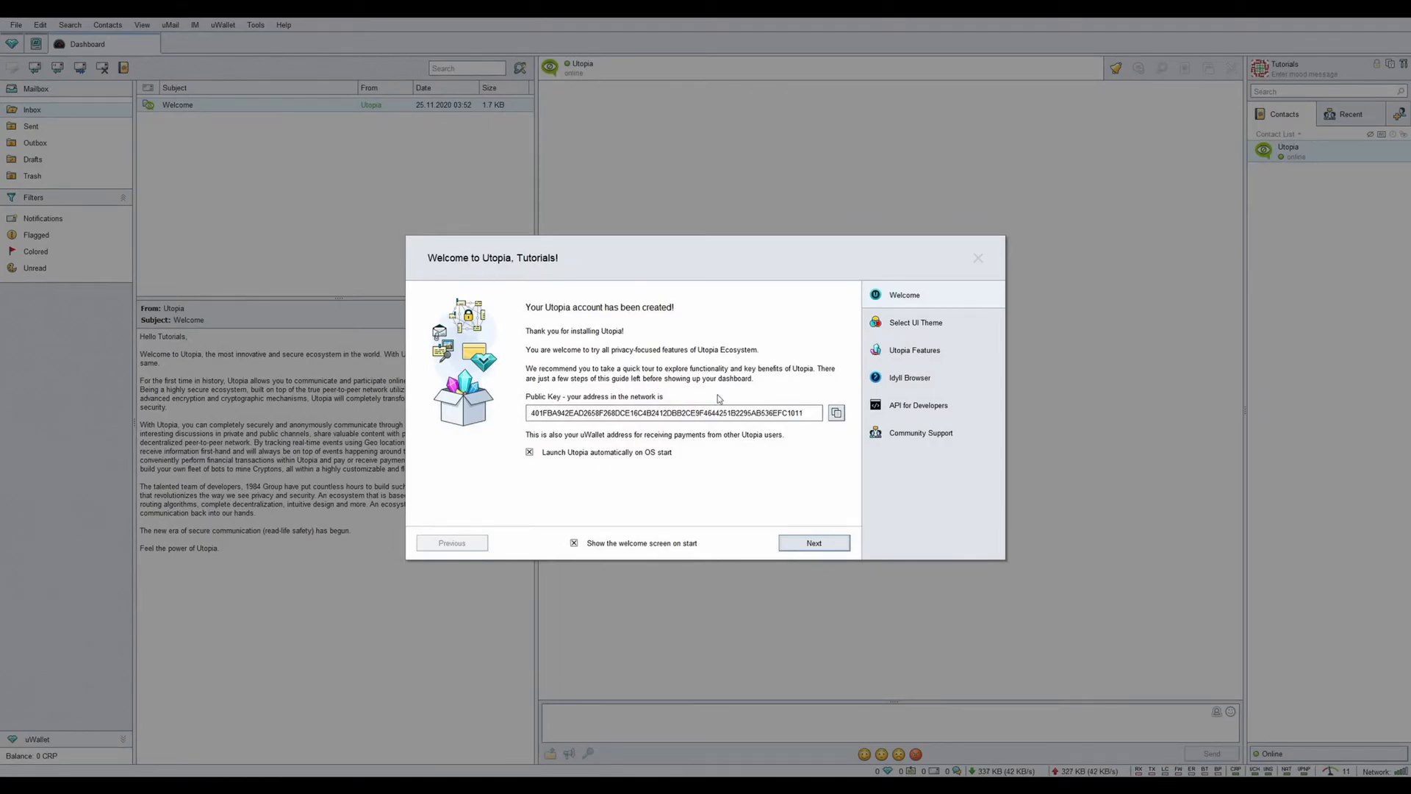
Step: Advance the welcome tour to UI theme selection, with Default Classic chosen
{"action": "left_click", "coordinate": [813, 542]}
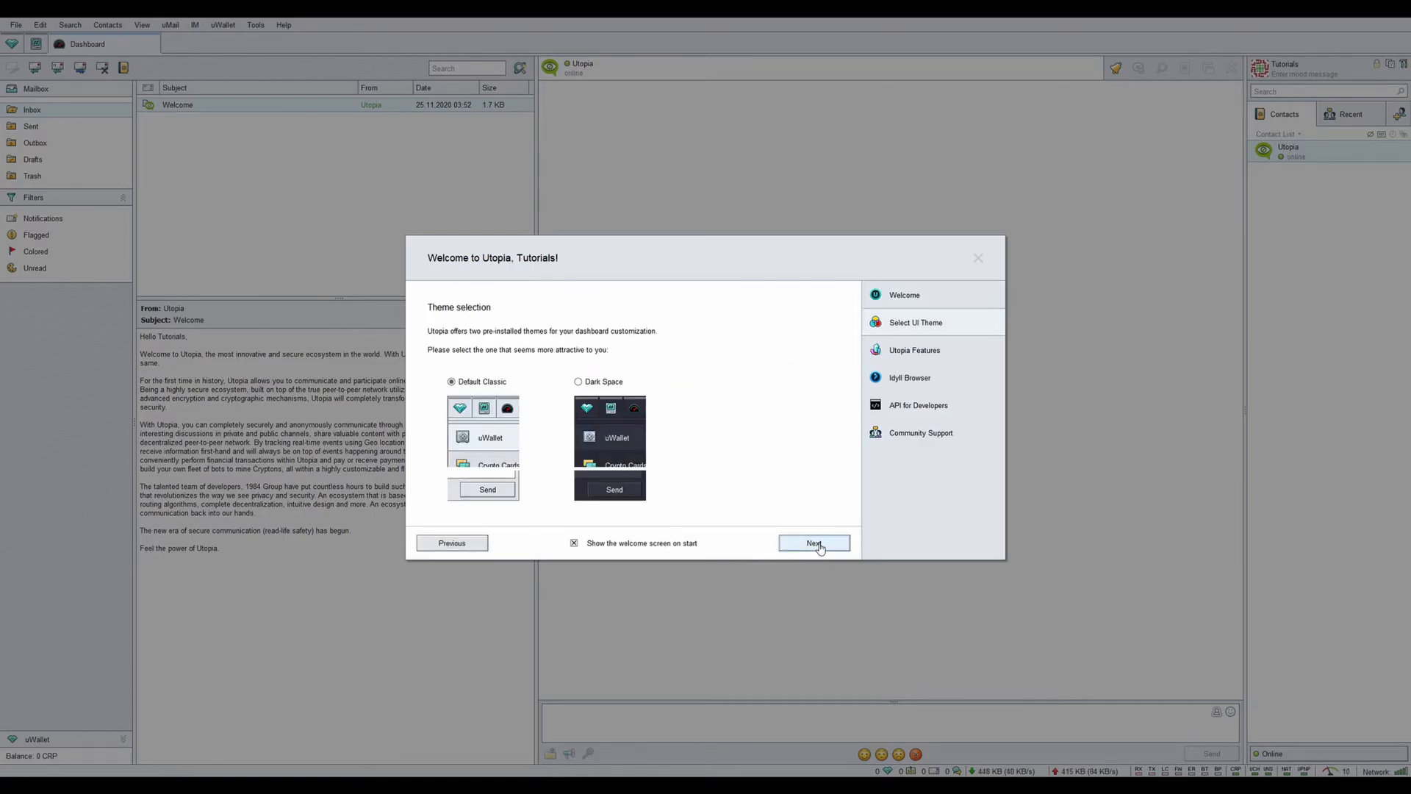
{"action": "mouse_move", "coordinate": [469, 449]}
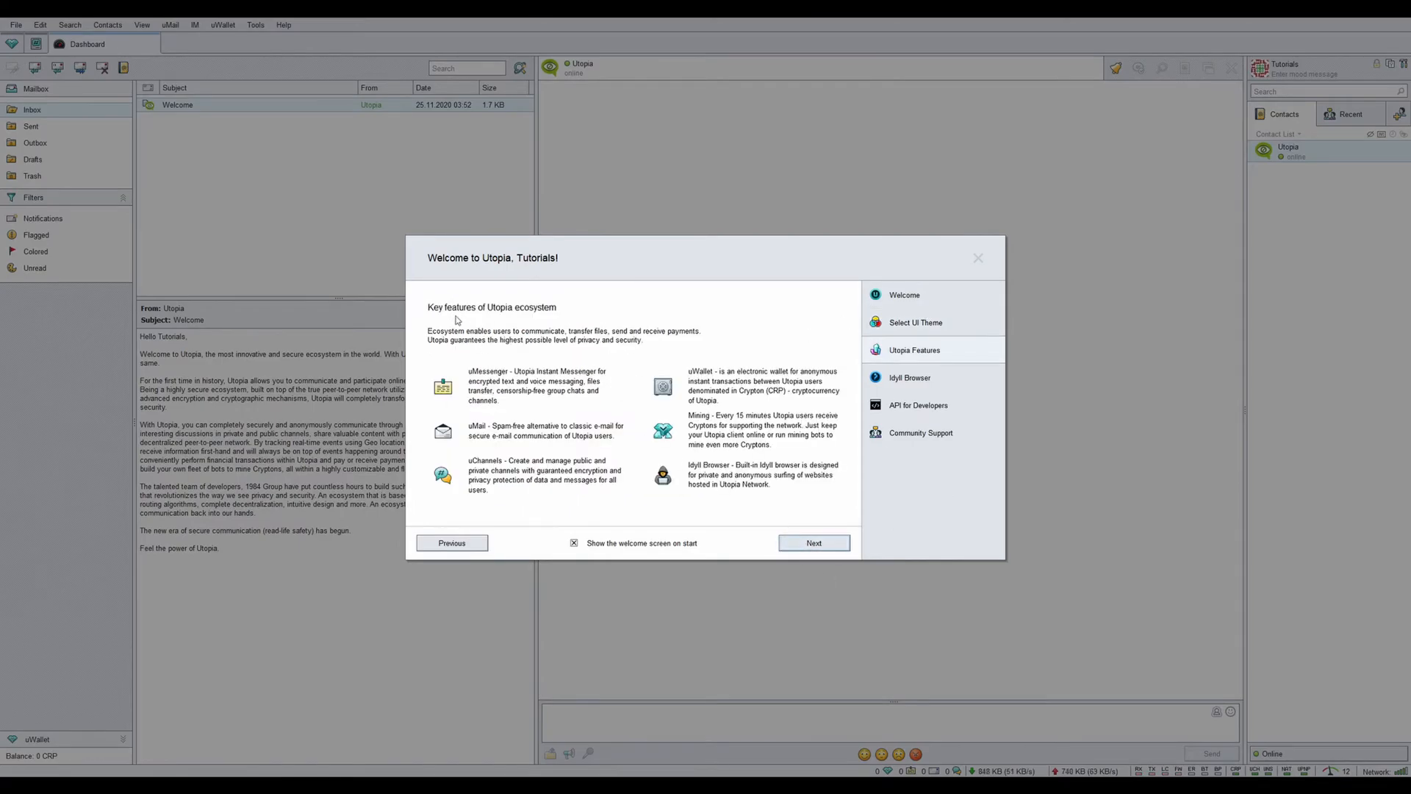
{"action": "mouse_move", "coordinate": [571, 416]}
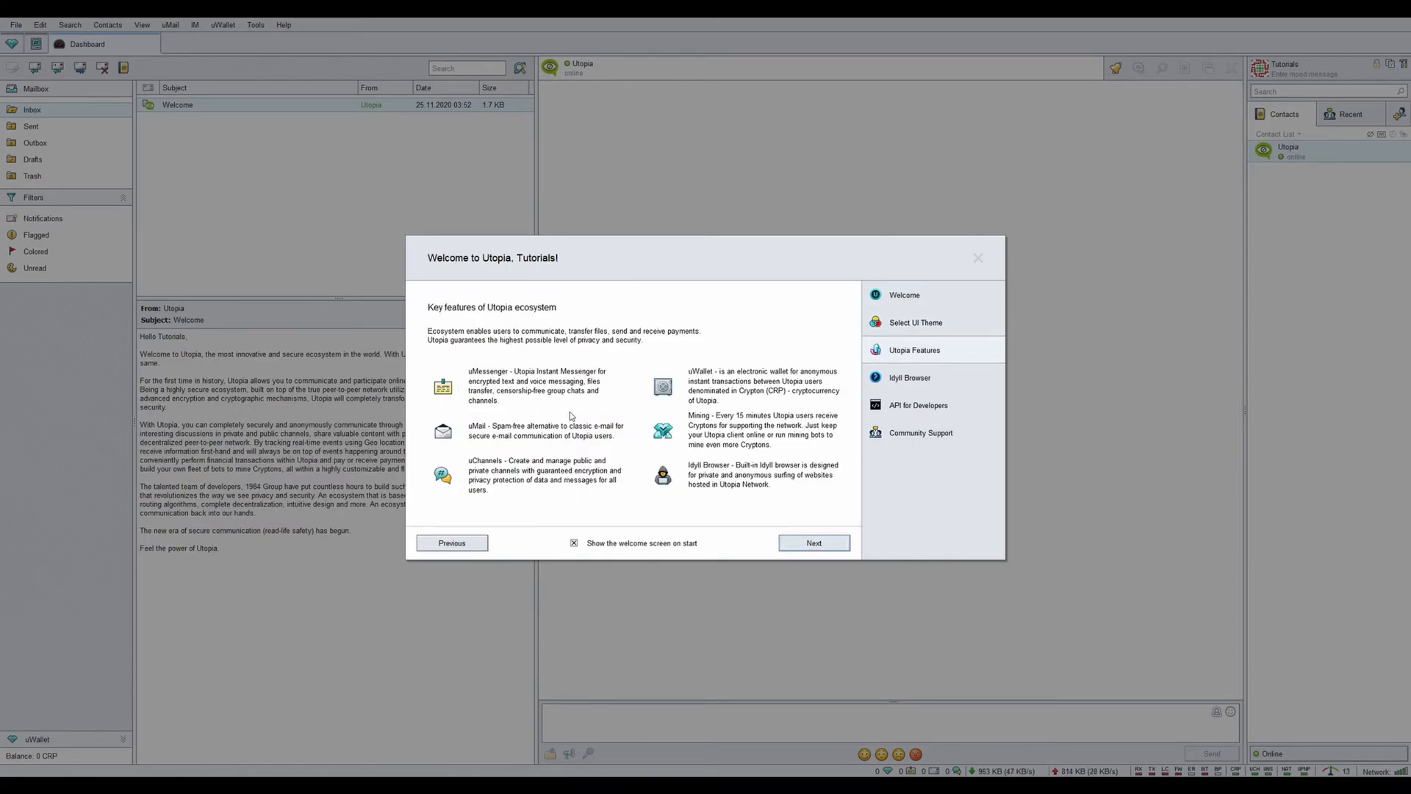
{"action": "mouse_move", "coordinate": [488, 410]}
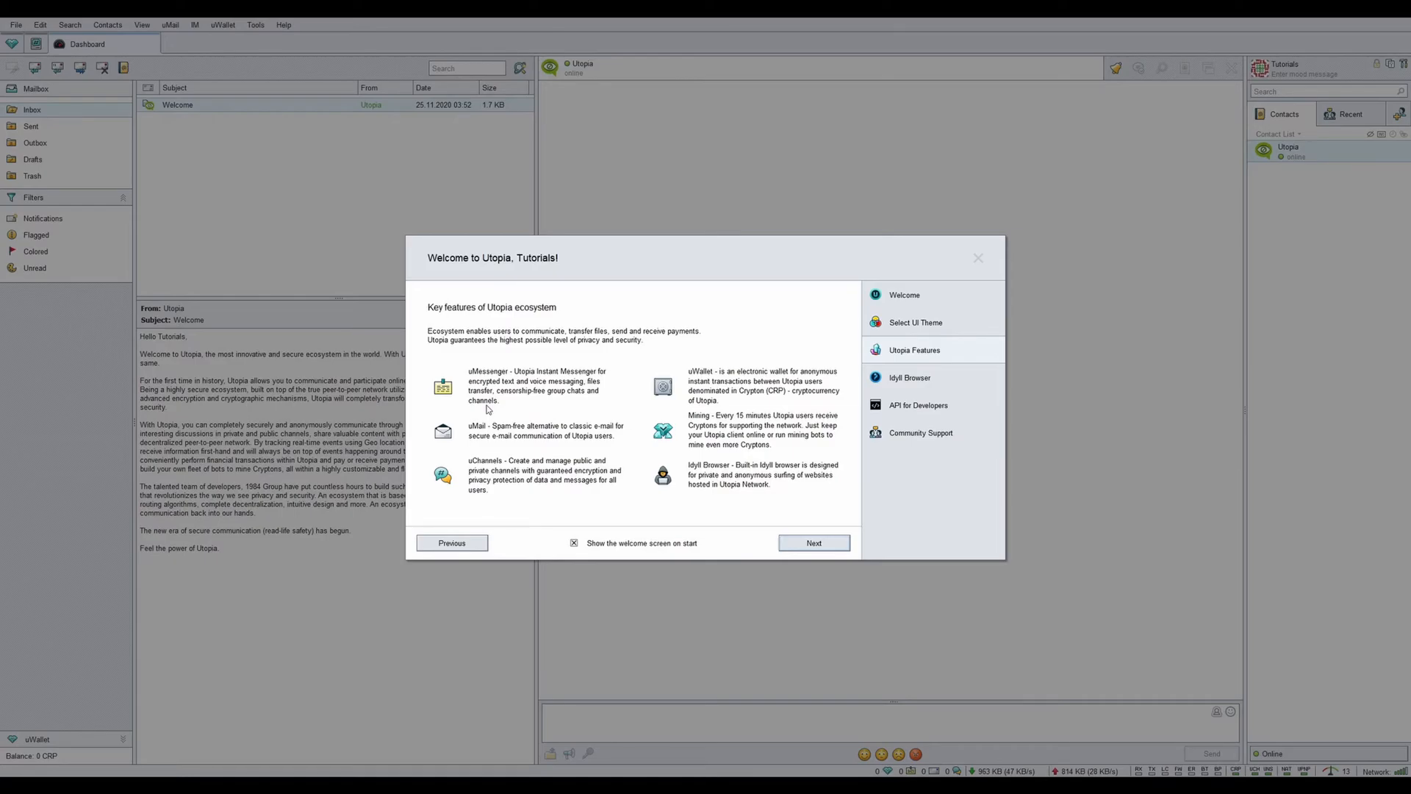
Step: Step through the Idyll Browser introduction to the API for Developers page
{"action": "left_click", "coordinate": [909, 377]}
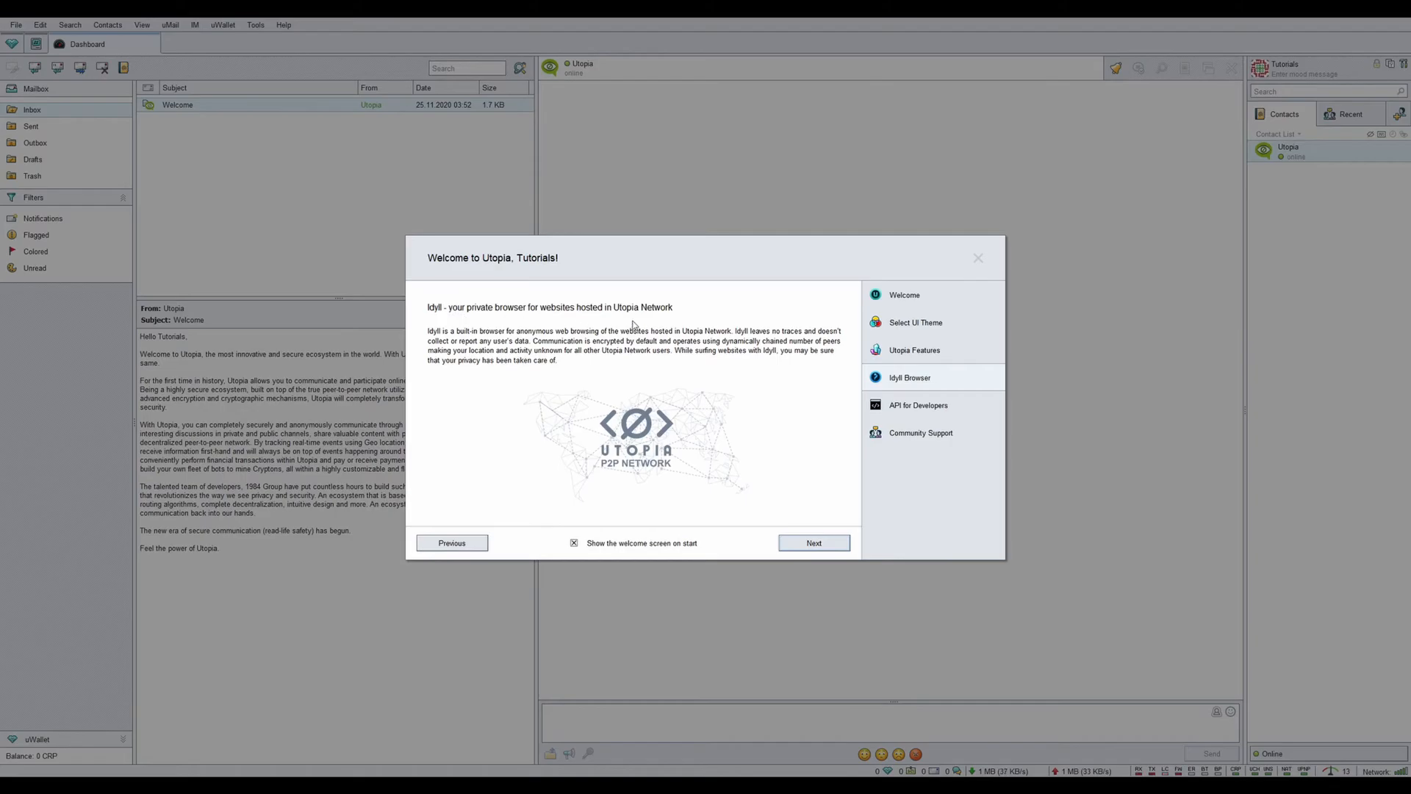
{"action": "mouse_move", "coordinate": [577, 381]}
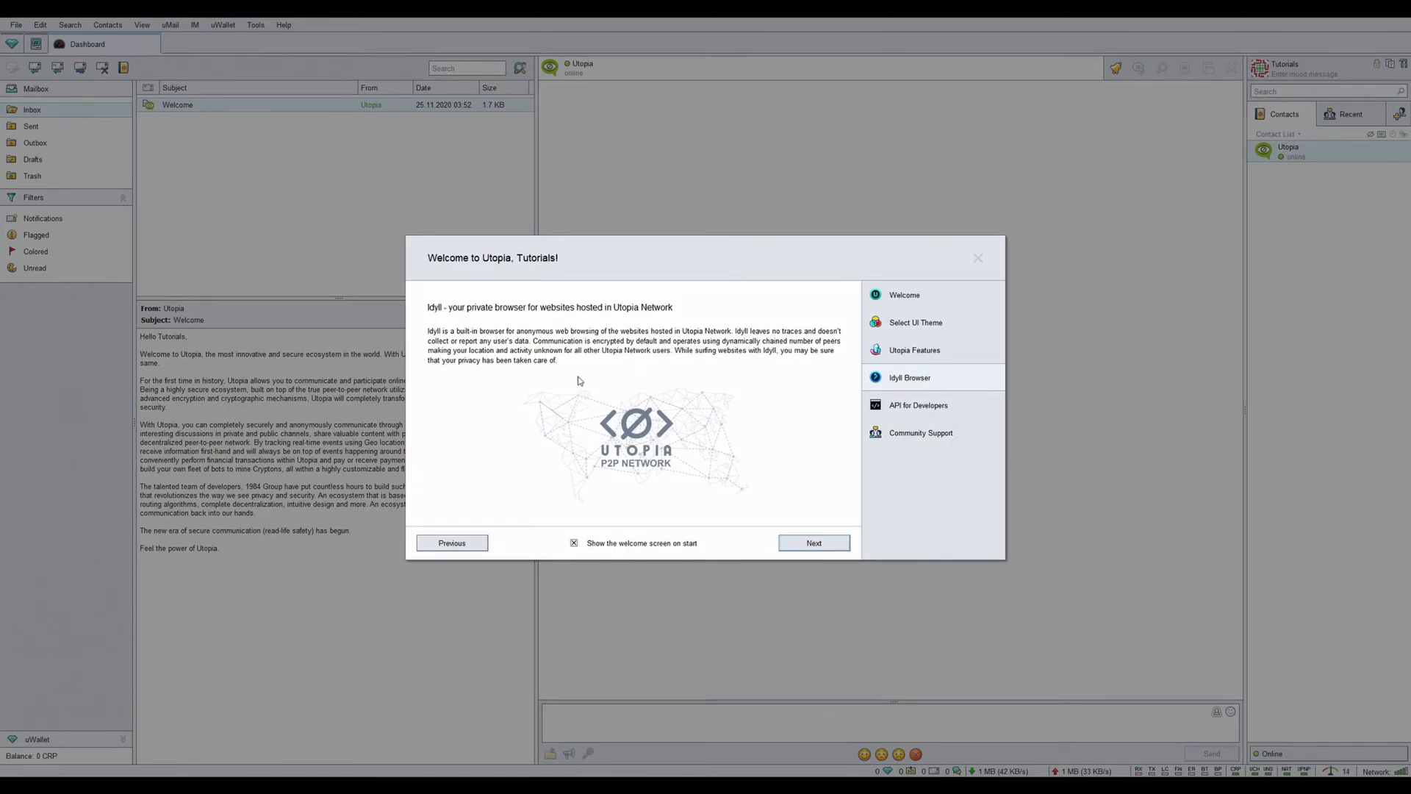
{"action": "left_click", "coordinate": [813, 542]}
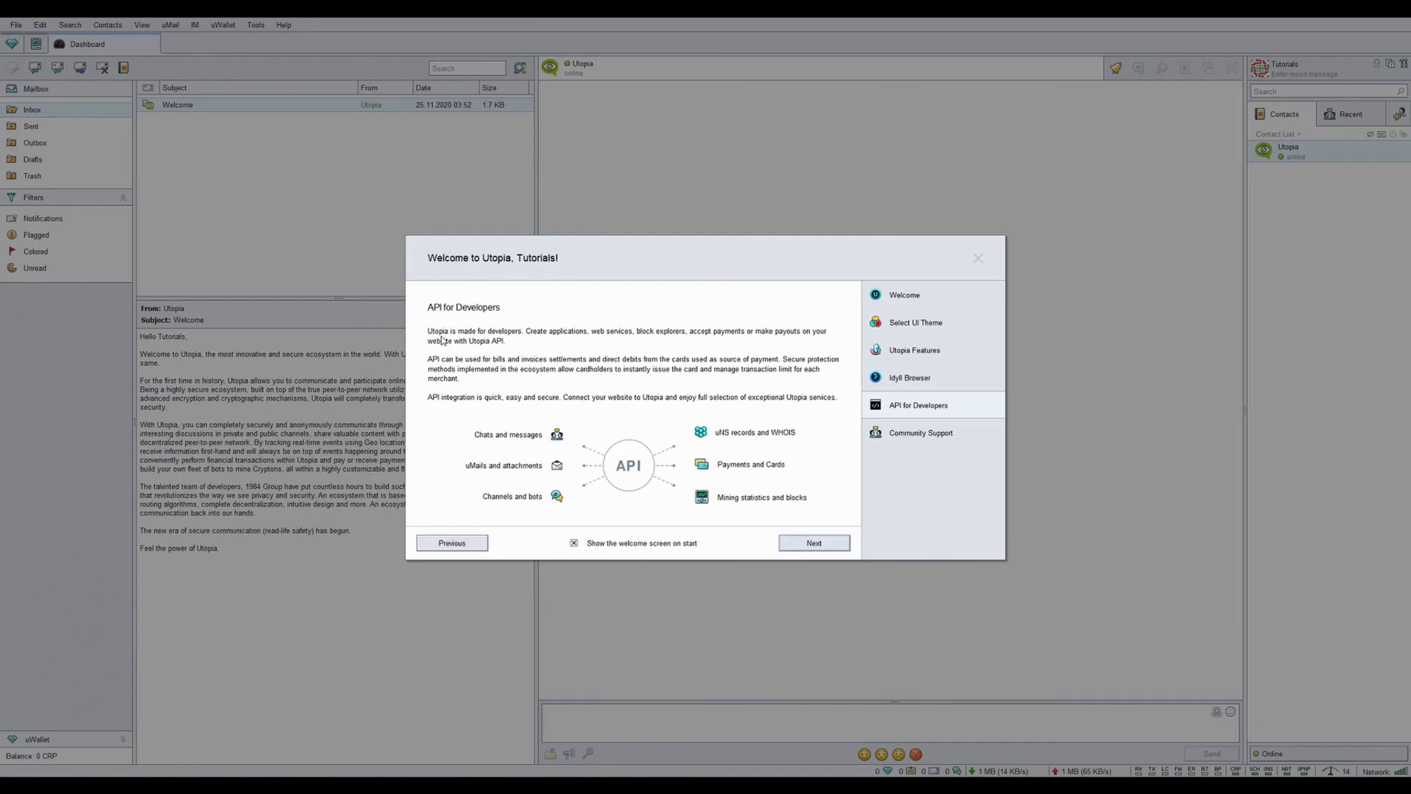
{"action": "mouse_move", "coordinate": [813, 542]}
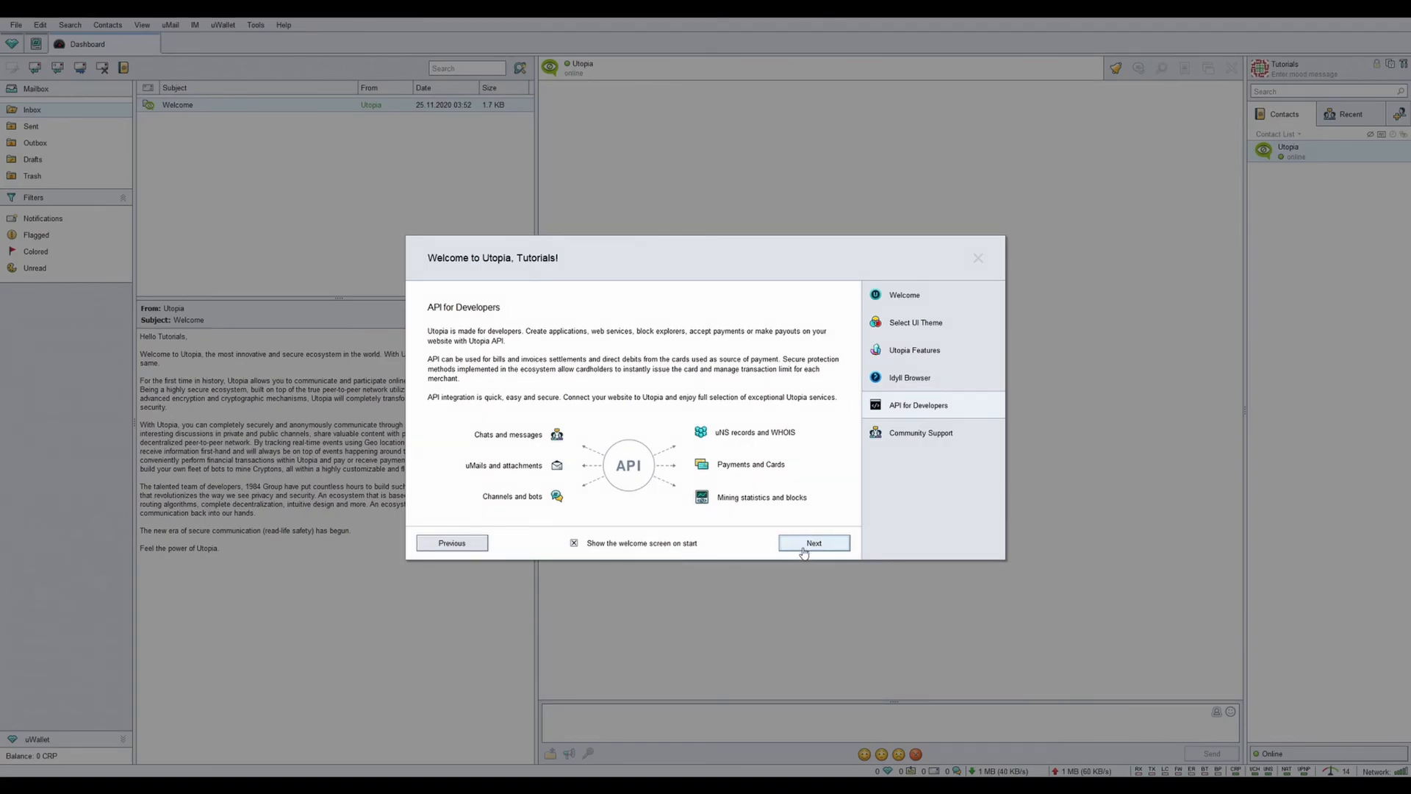
Step: Advance to the final Community Support page with Rewards Program and Support Channel
{"action": "left_click", "coordinate": [811, 542]}
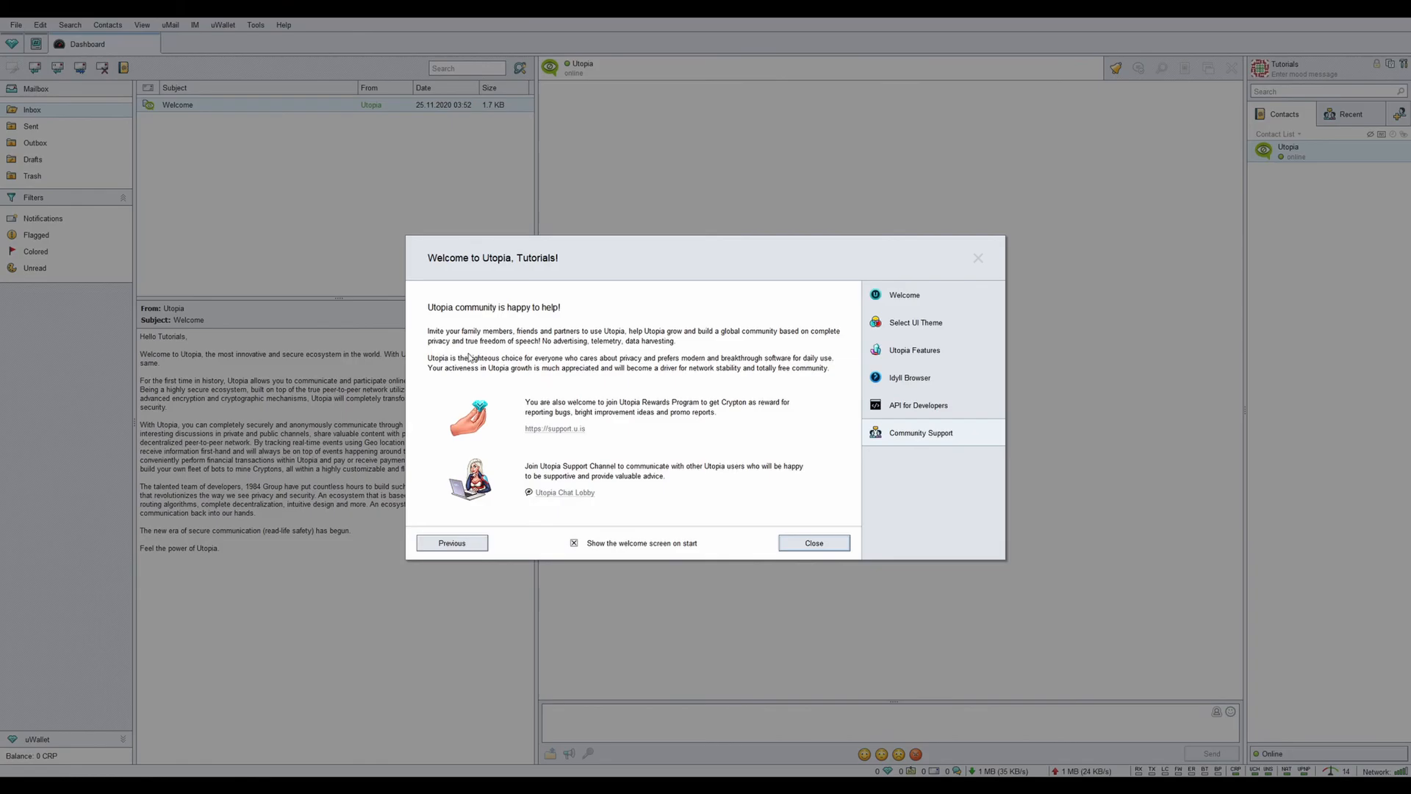
{"action": "mouse_move", "coordinate": [736, 400]}
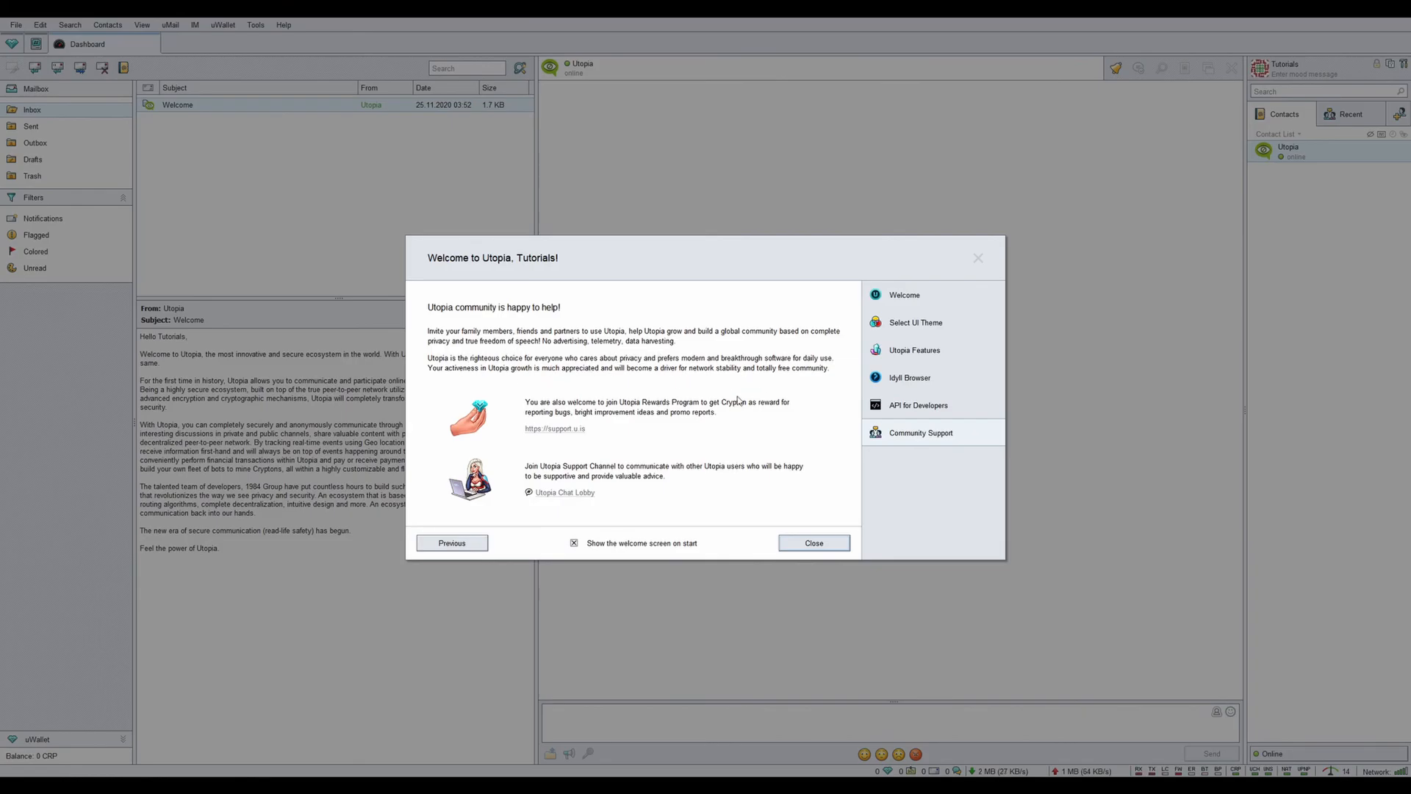
{"action": "mouse_move", "coordinate": [592, 414]}
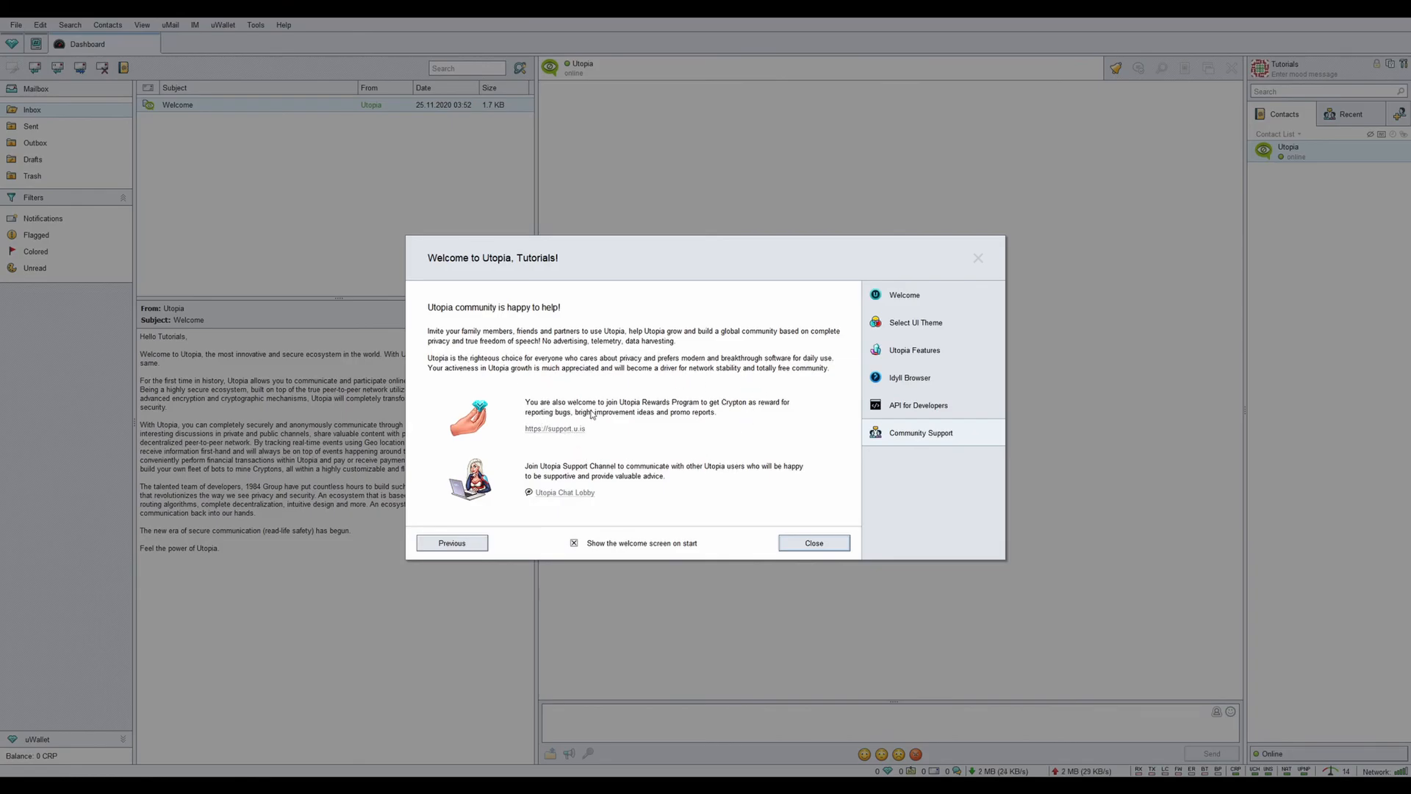